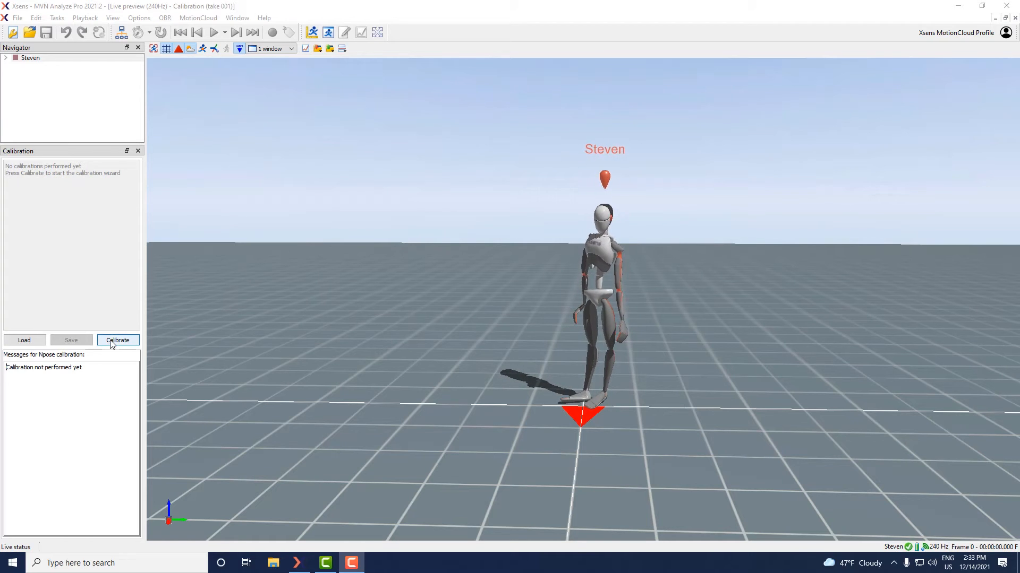
Start the calibration wizard for assisted calibration with the N-pose method.
click(118, 340)
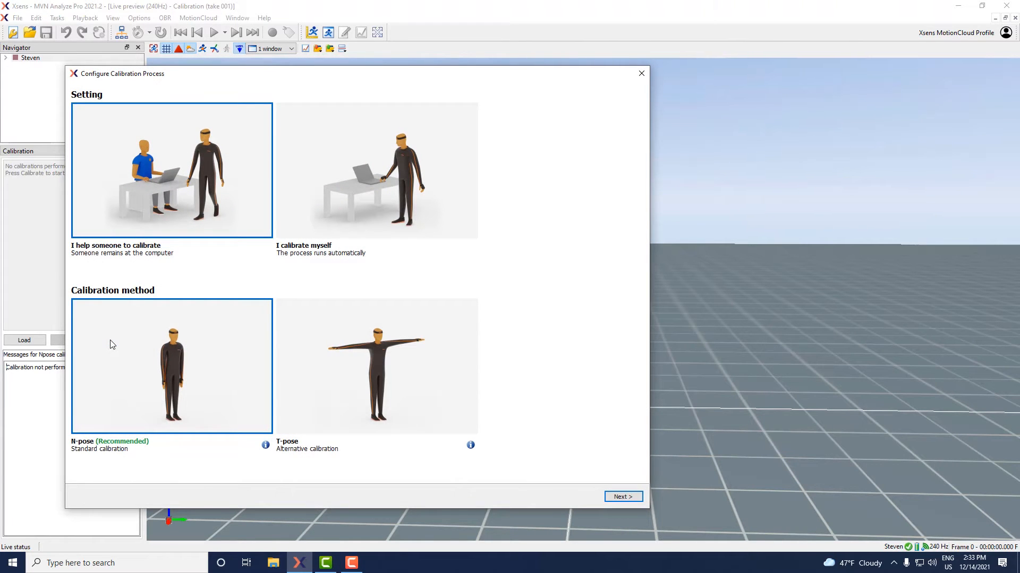
click(171, 170)
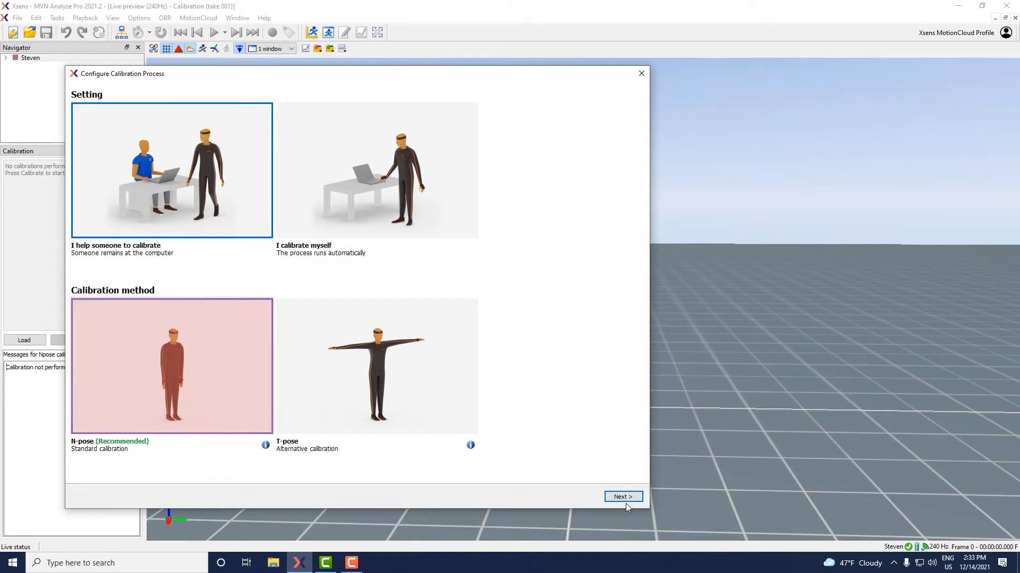
Advance to the five-step overview and keep 'Audio cues only (recommended)' for instructions.
click(621, 497)
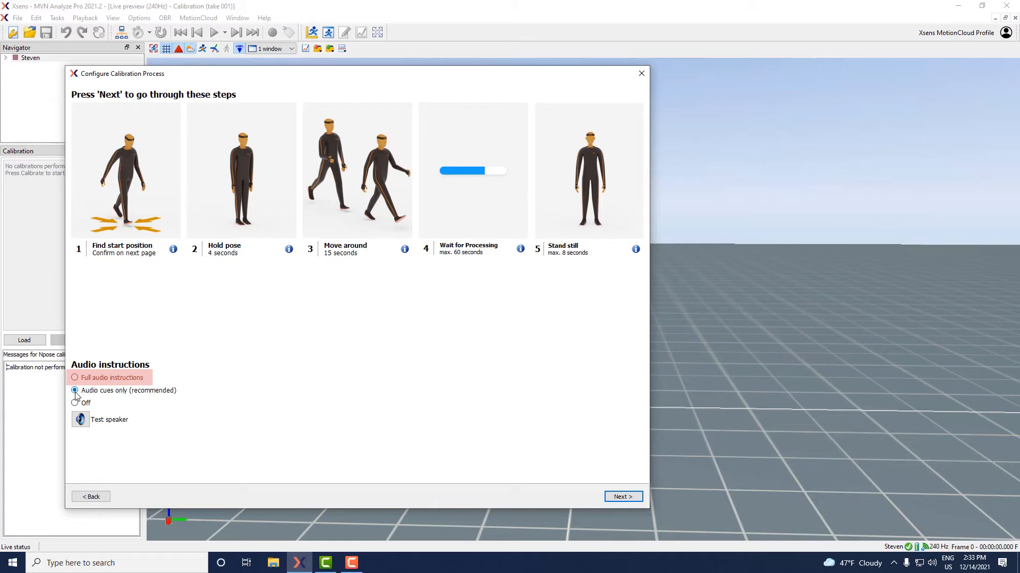
click(74, 390)
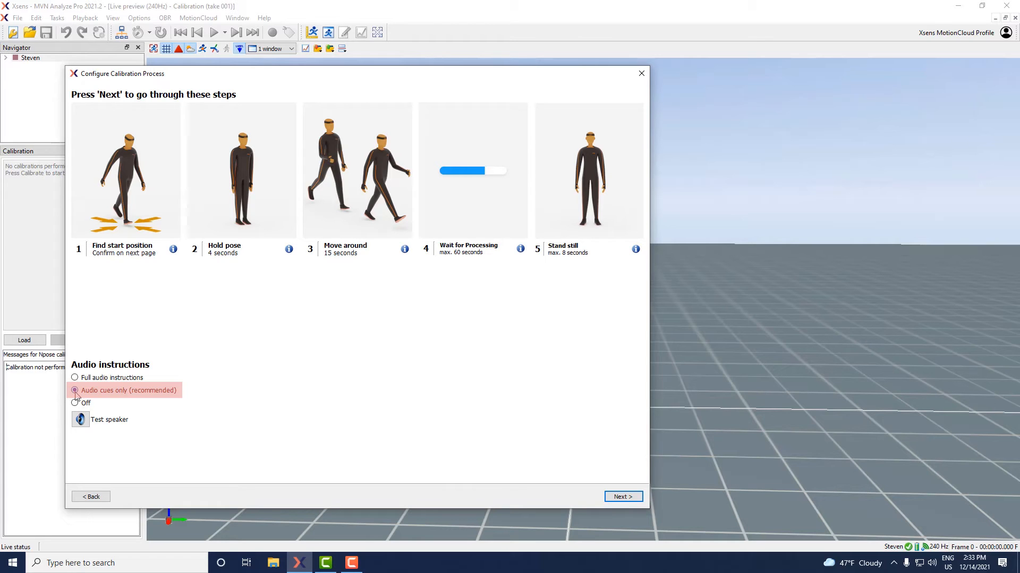
mouse_move(75, 390)
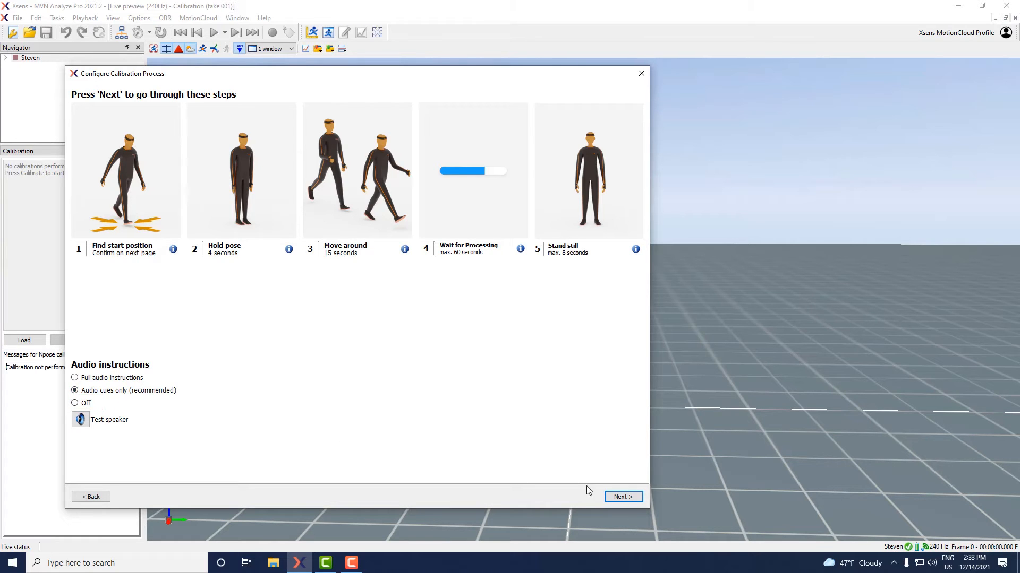
Advance to the N-pose confirmation page with its seven standing instructions.
click(621, 497)
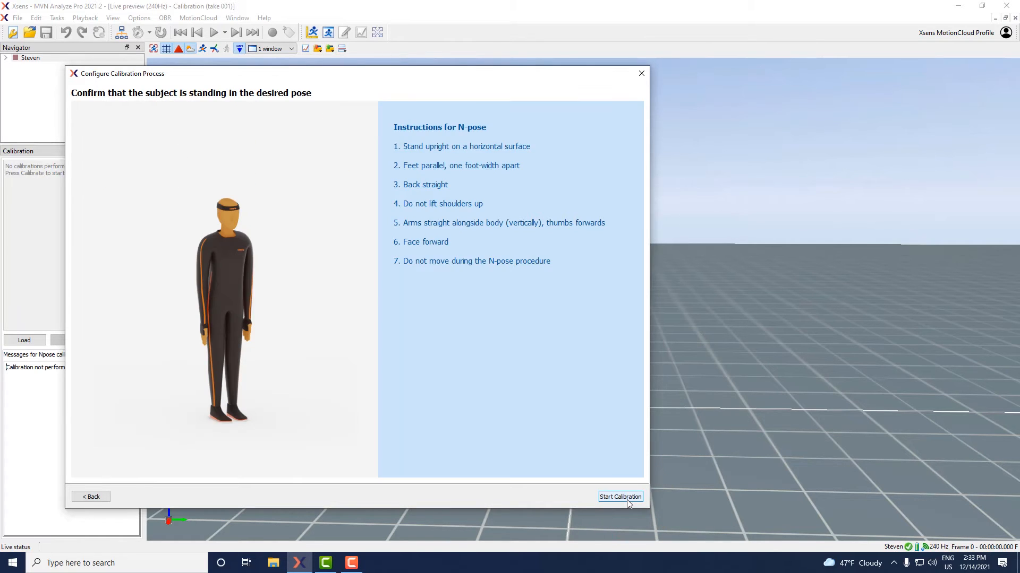
click(618, 497)
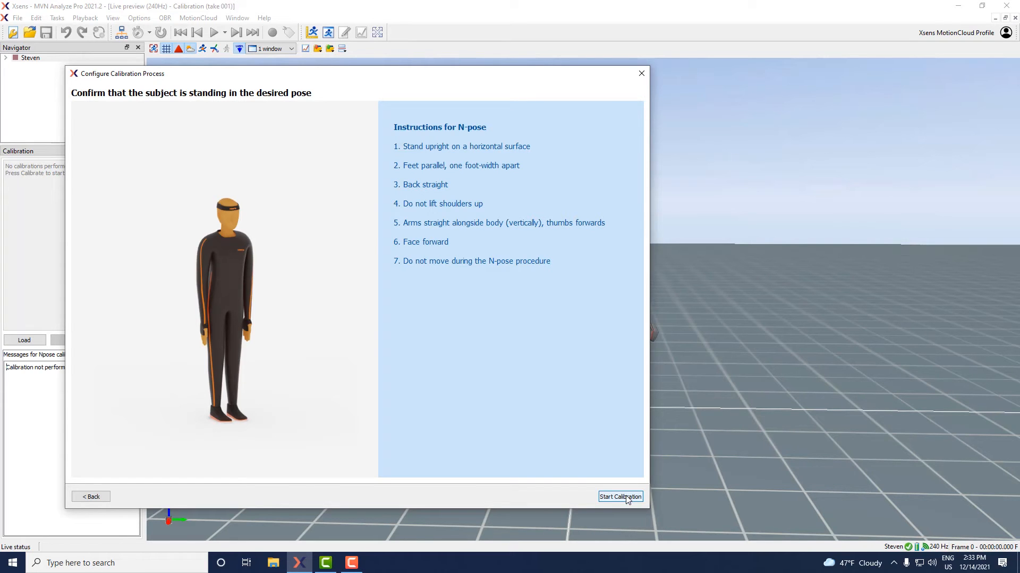
Run the N-pose calibration of Steven until it finishes with Good quality.
click(619, 497)
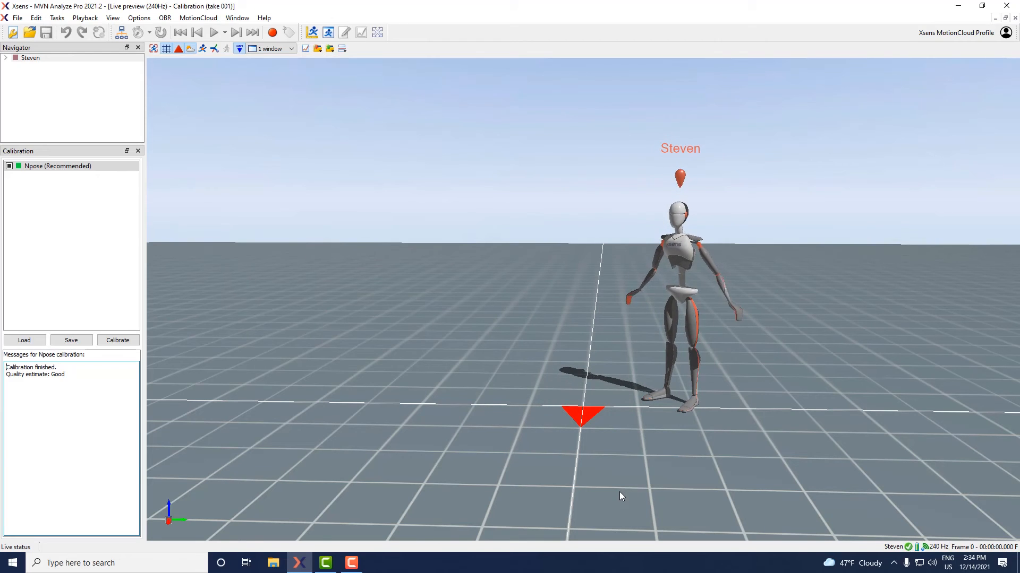
click(117, 339)
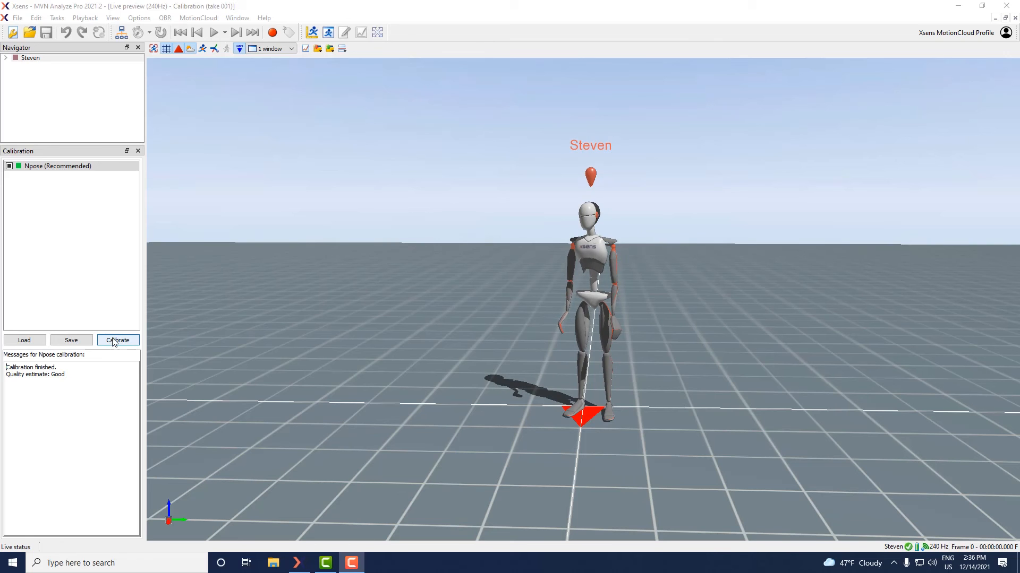
Restart the calibration wizard set to 'I calibrate myself' with the N-pose method.
click(118, 339)
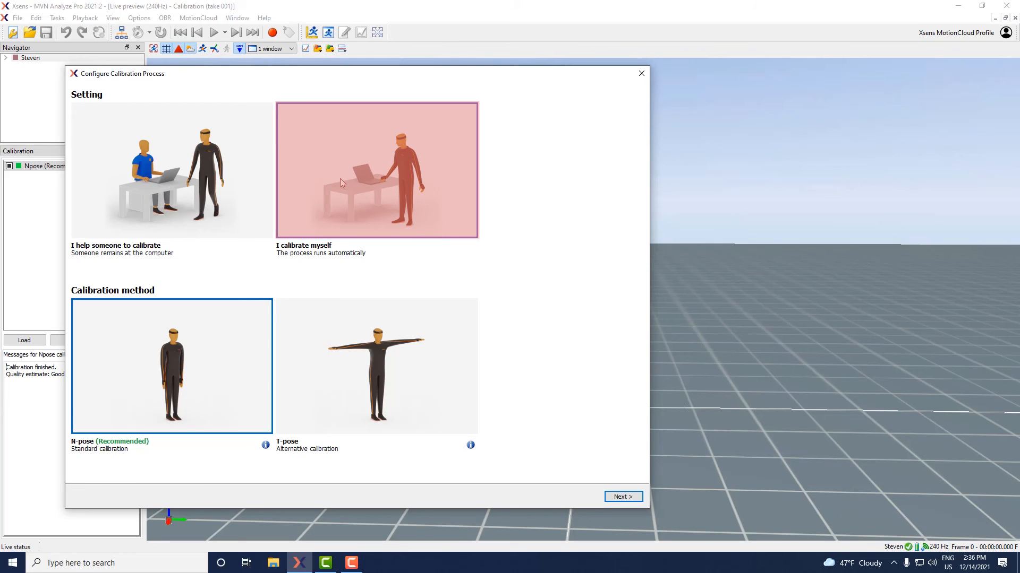
click(171, 367)
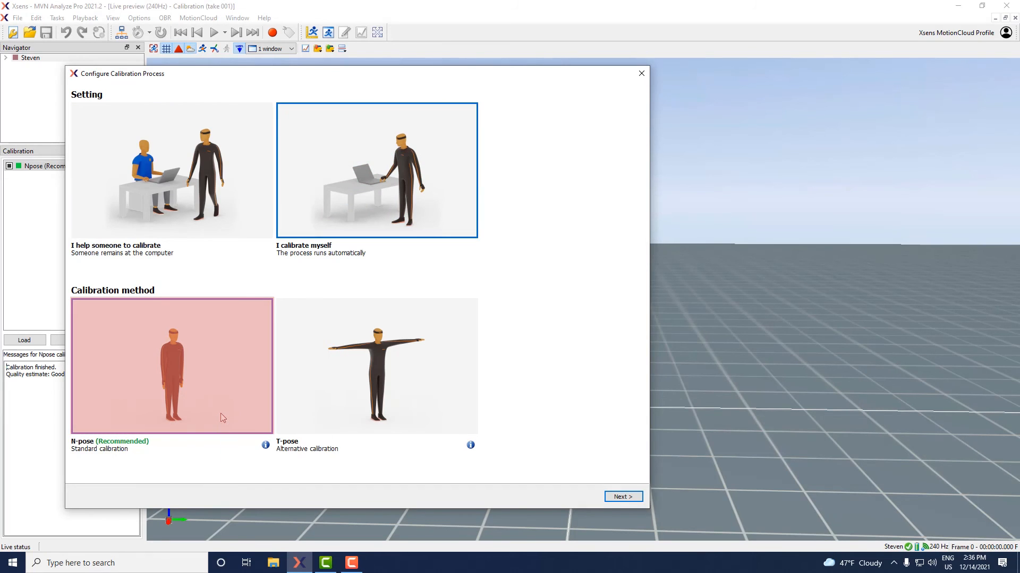
click(623, 497)
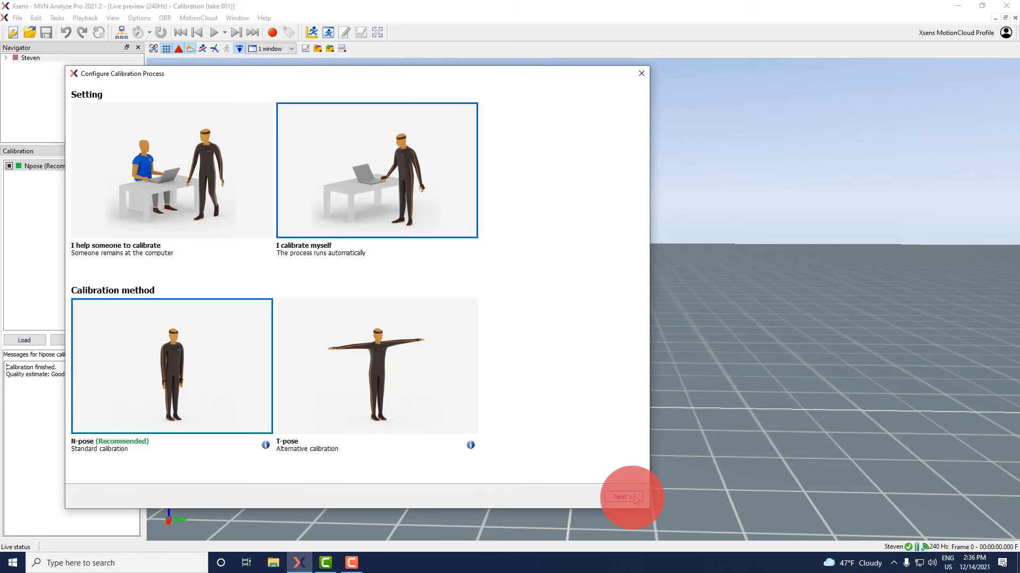
Advance to the self-calibration steps with 8 seconds to find start position and test the speaker.
click(622, 496)
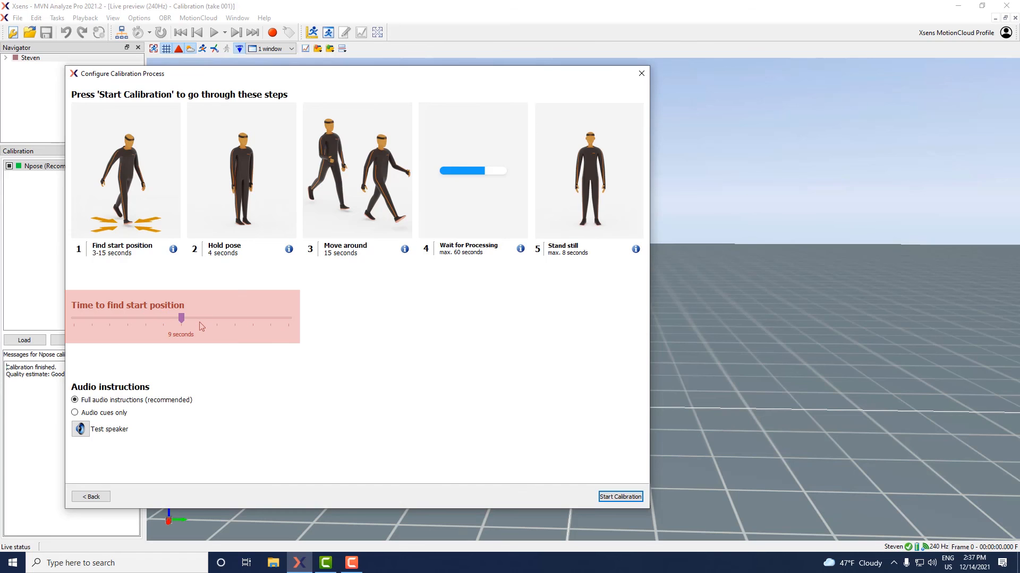
mouse_move(137, 325)
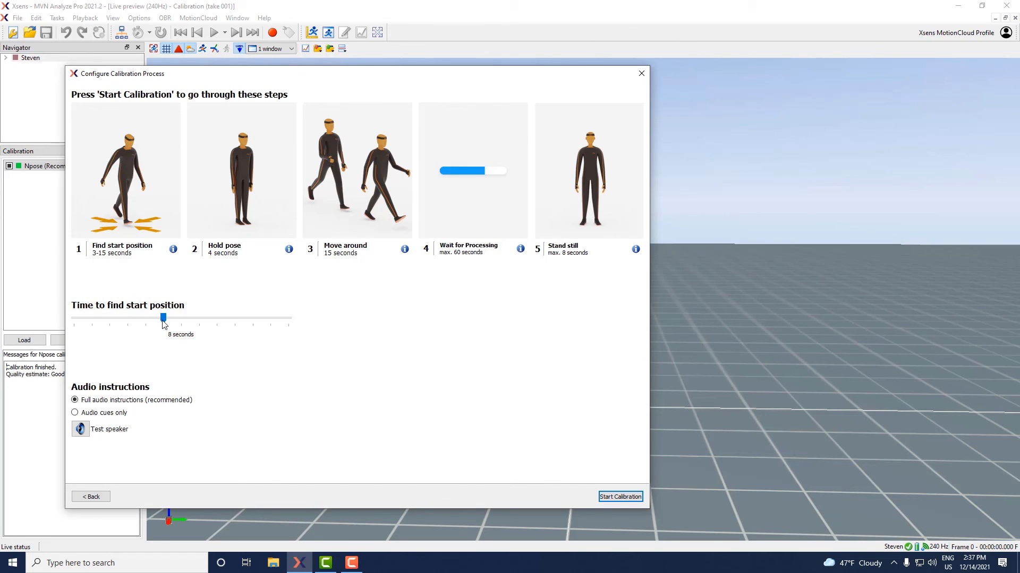
click(108, 429)
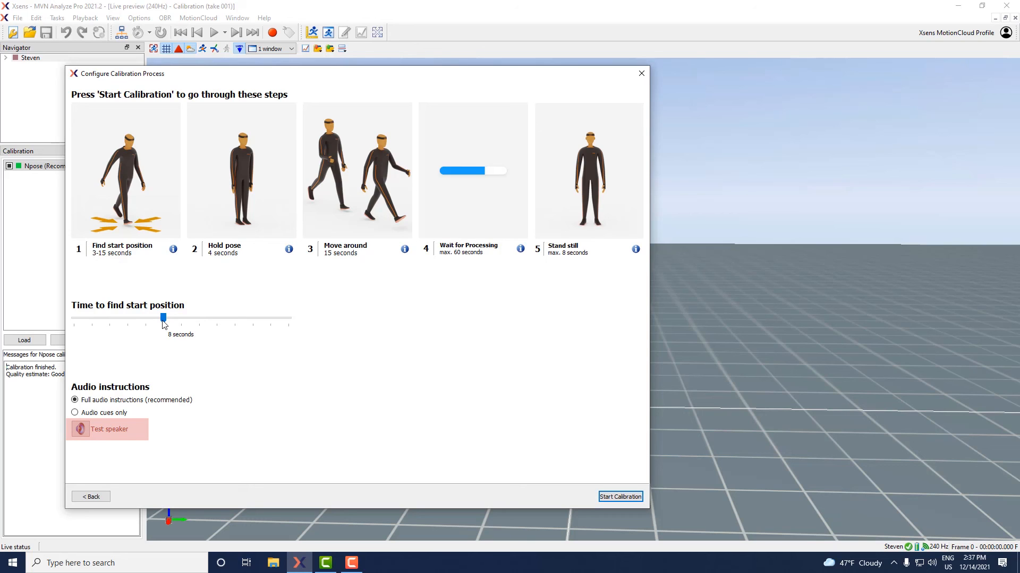